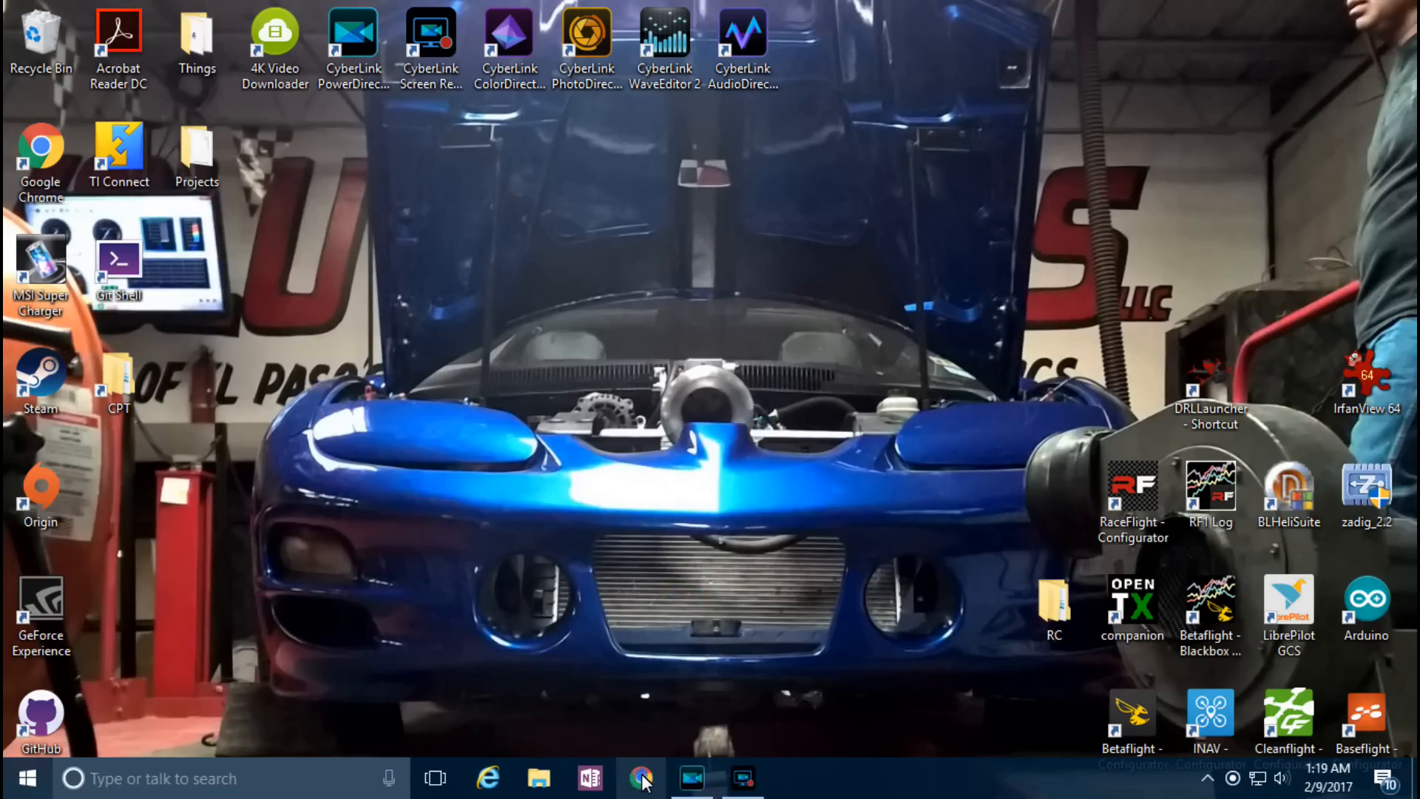
- Launch Google Chrome from the taskbar and start typing in the address bar
left_click(642, 778)
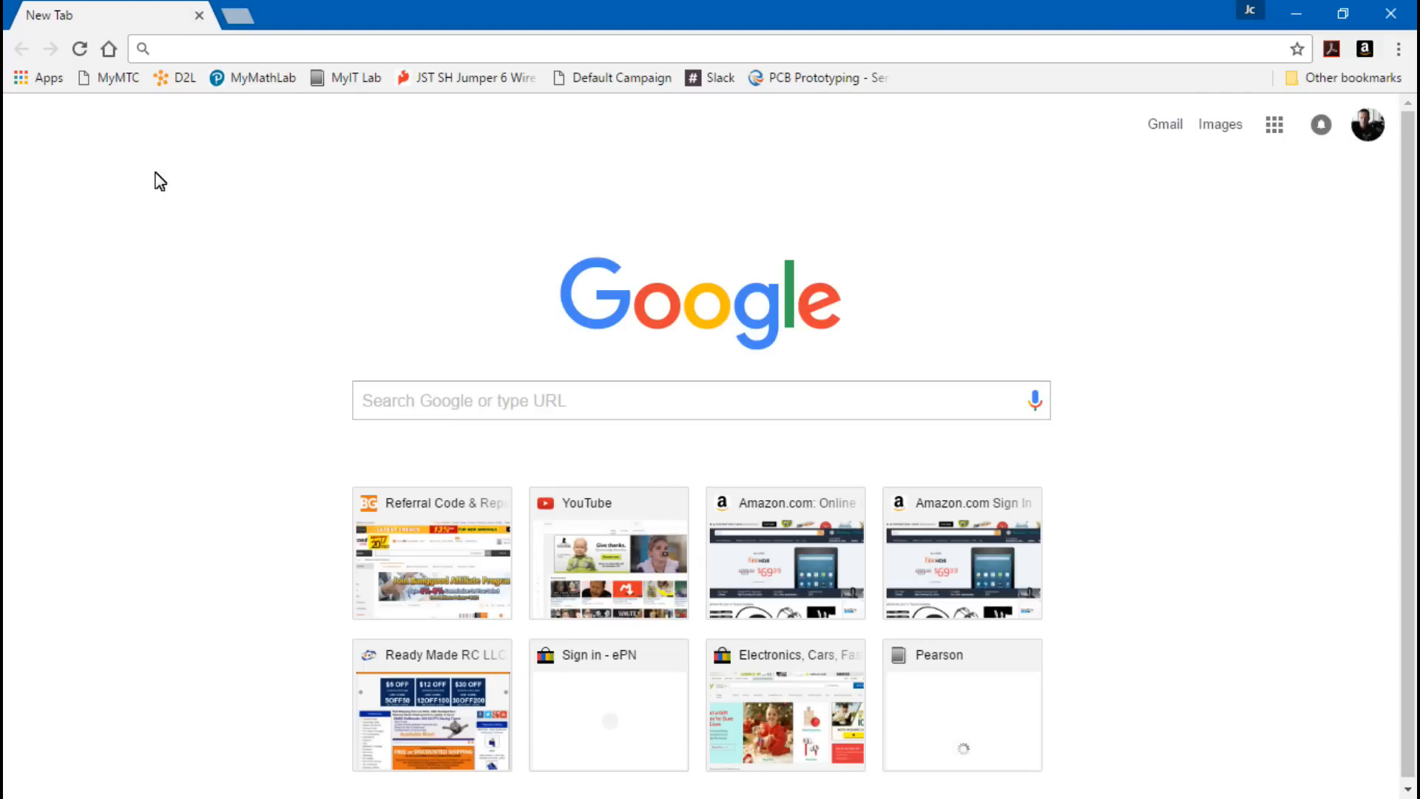
mouse_move(214, 223)
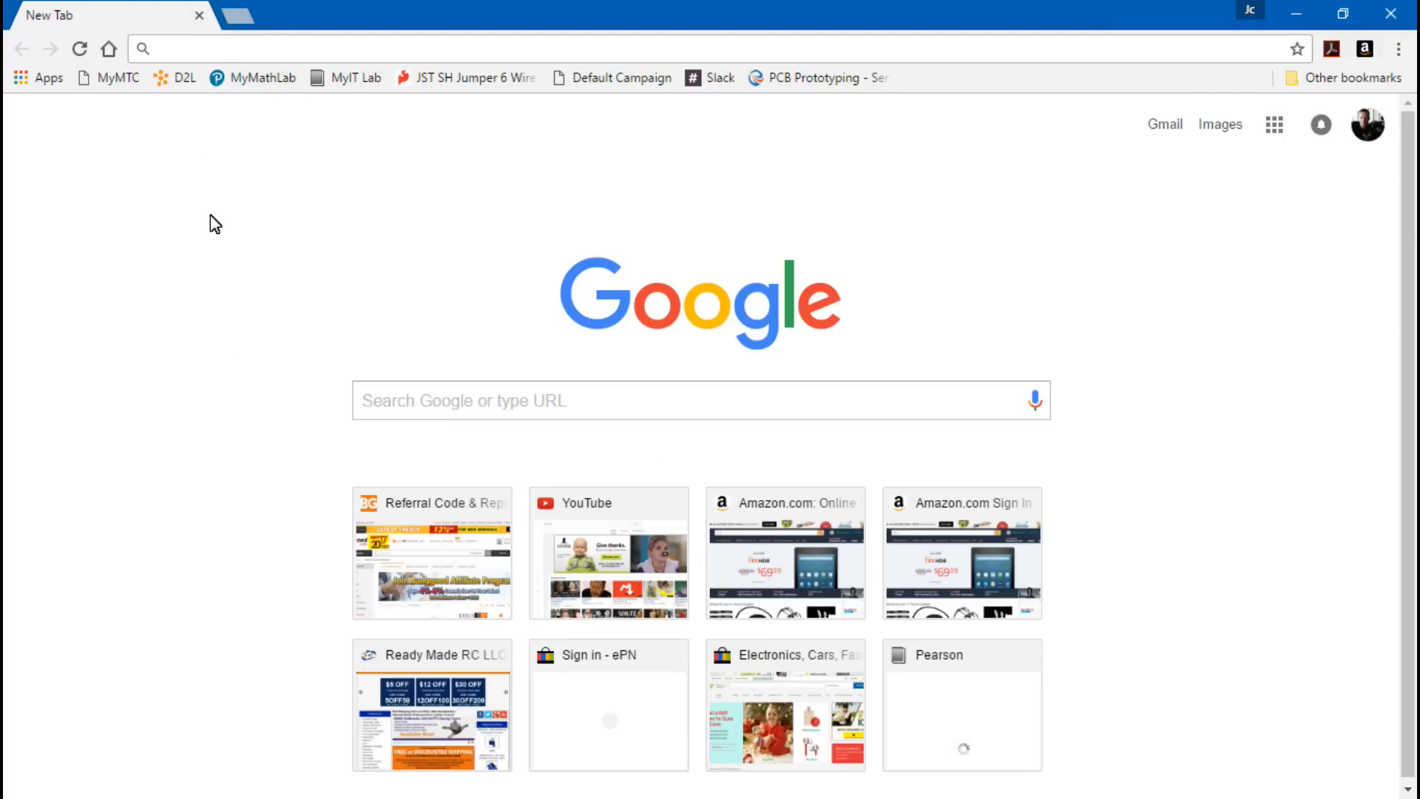
type("capitalone.com")
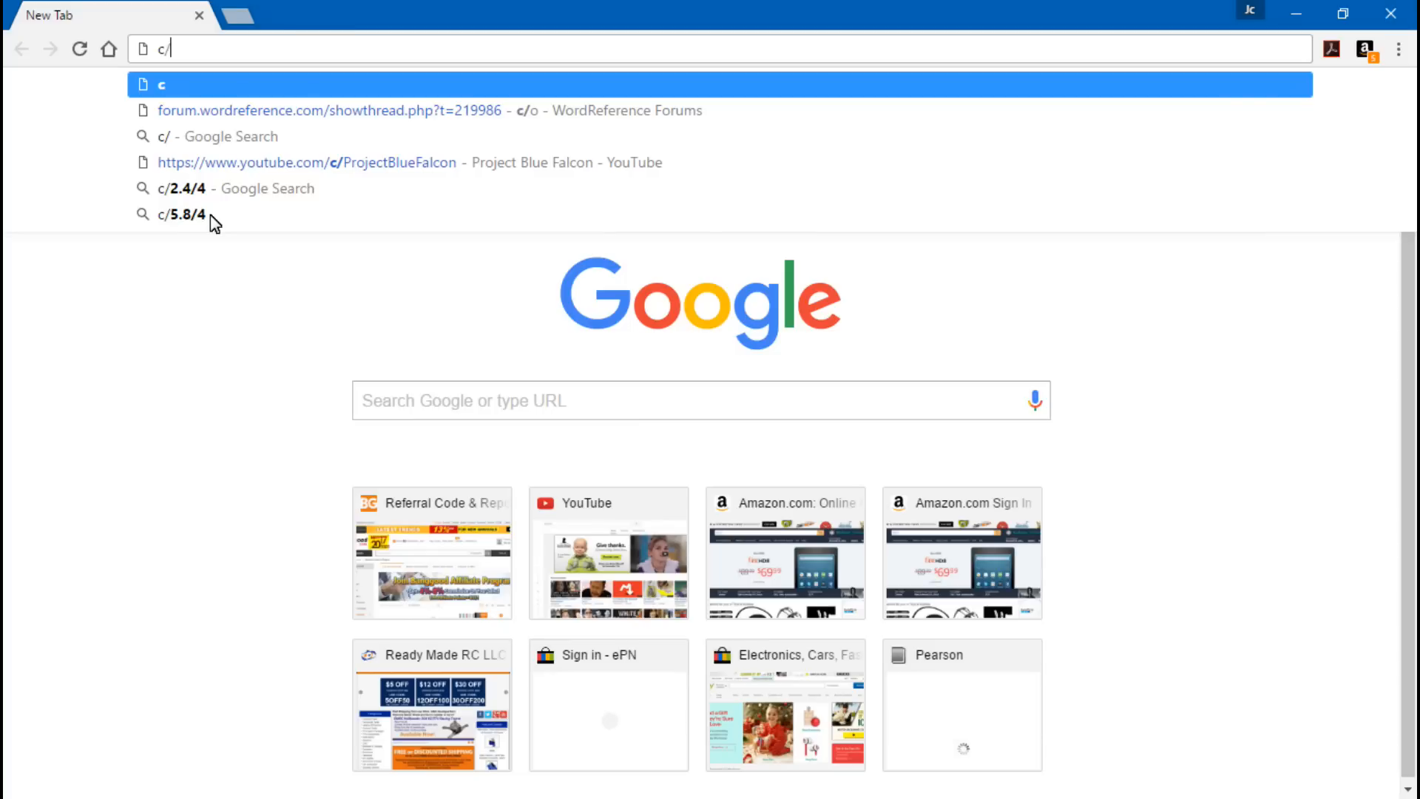
- Search c/5.8/4 to get the quarter-wavelength result 12,922,088.7 m/s
left_click(190, 214)
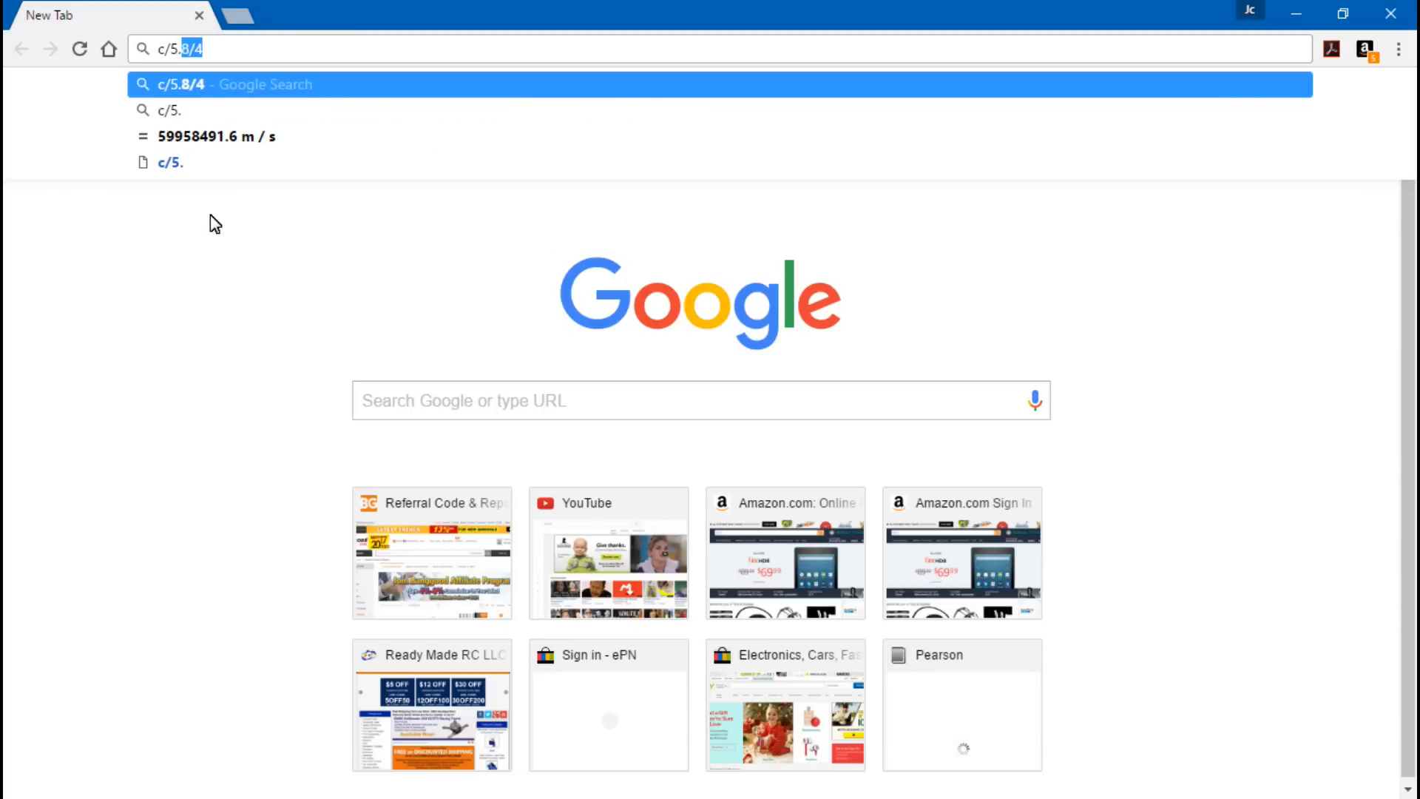
key("Backspace")
type("8/")
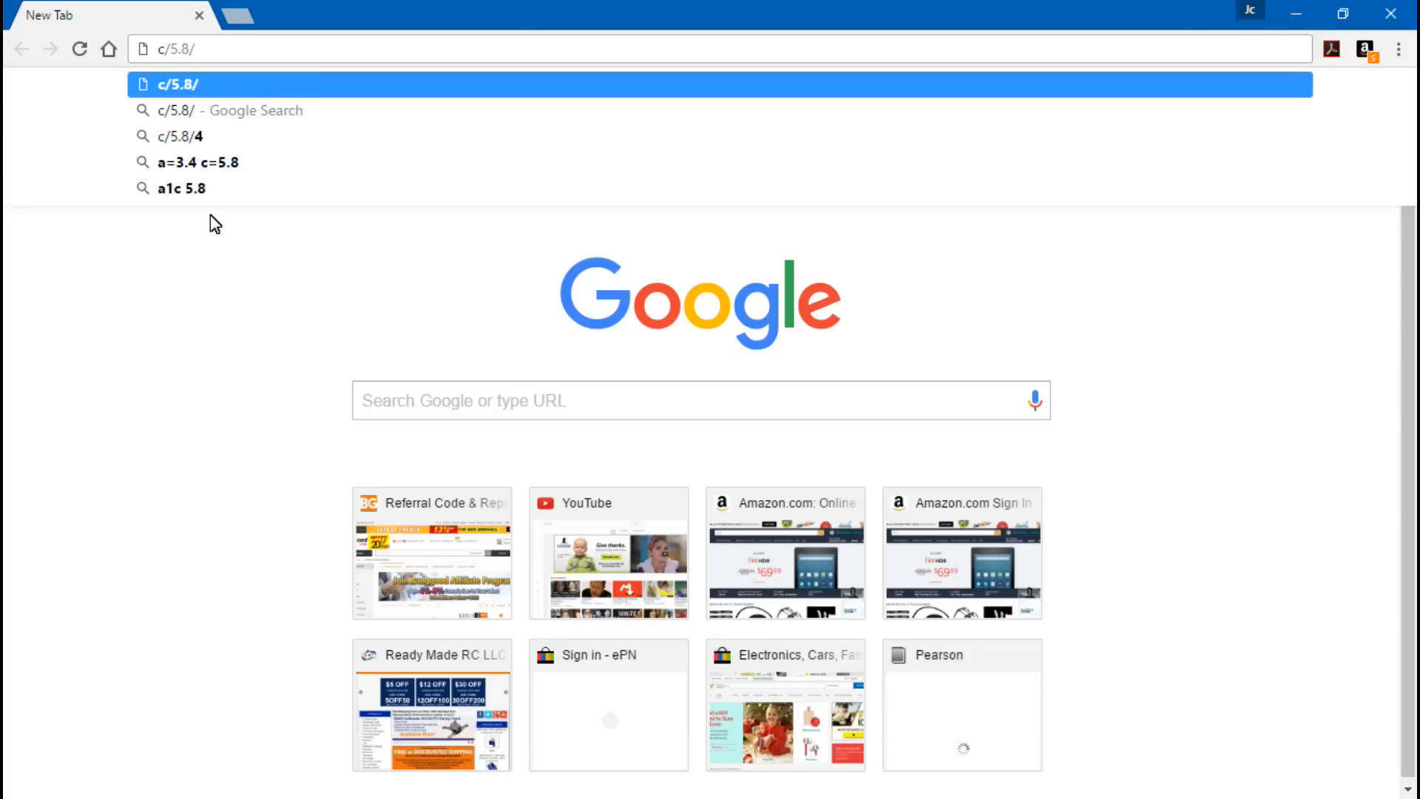
left_click(187, 136)
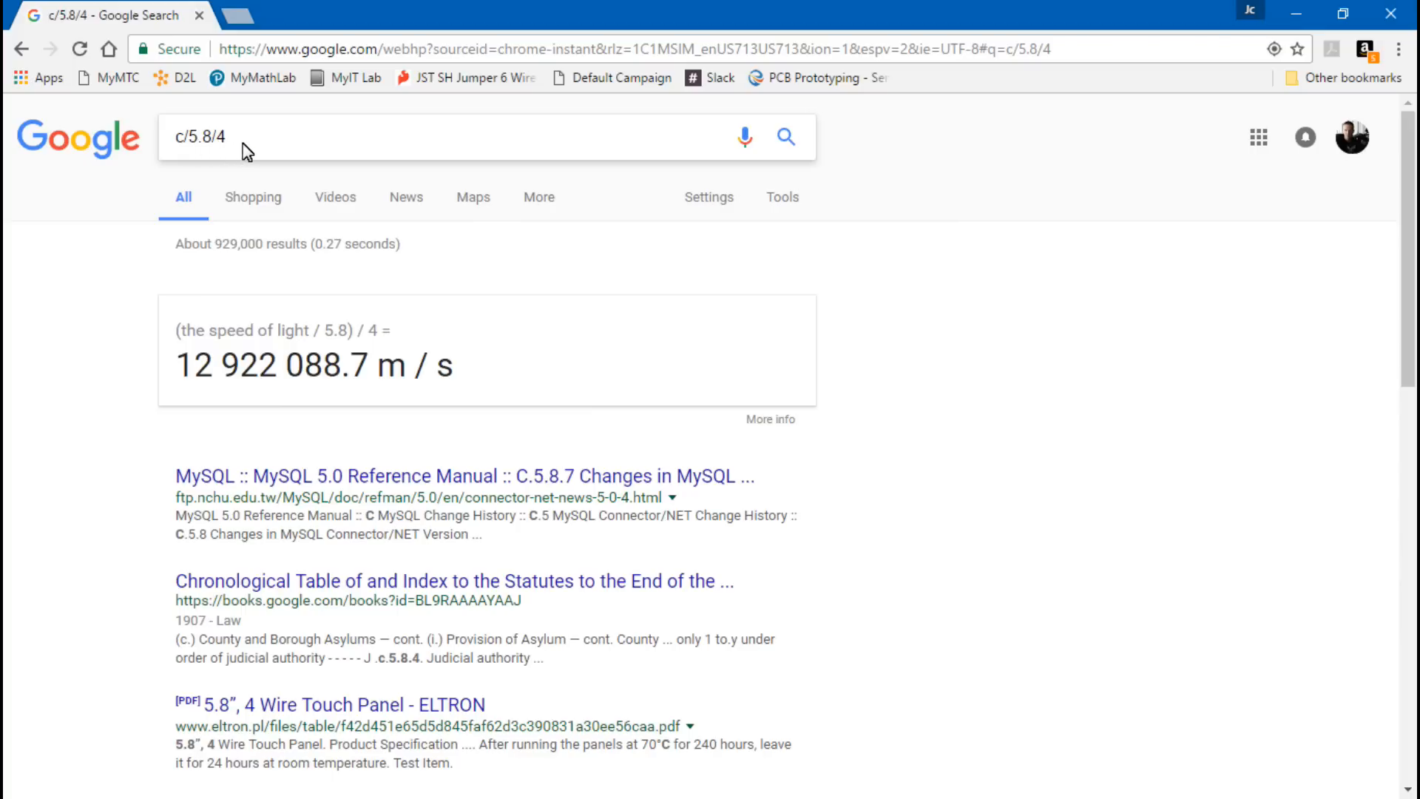
mouse_move(245, 149)
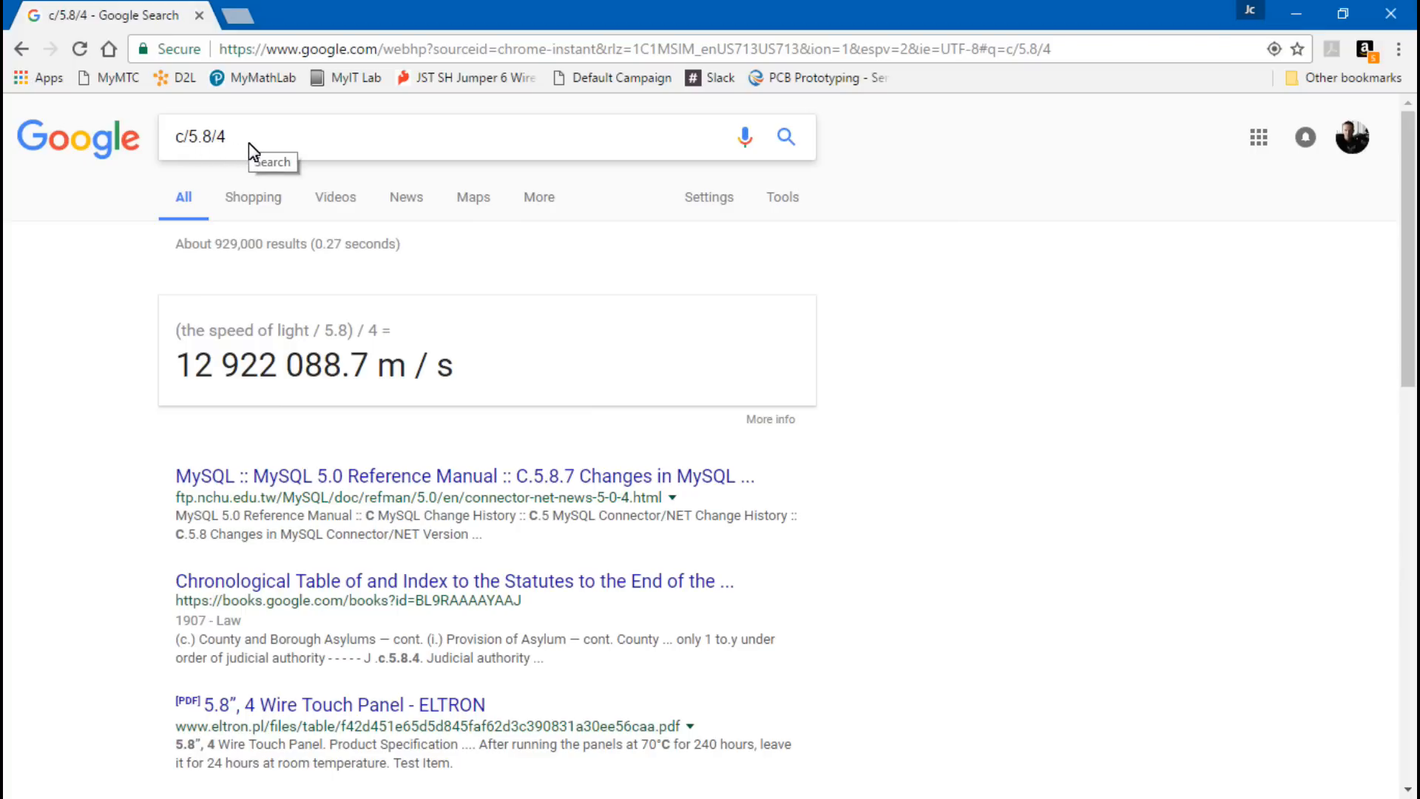
mouse_move(254, 25)
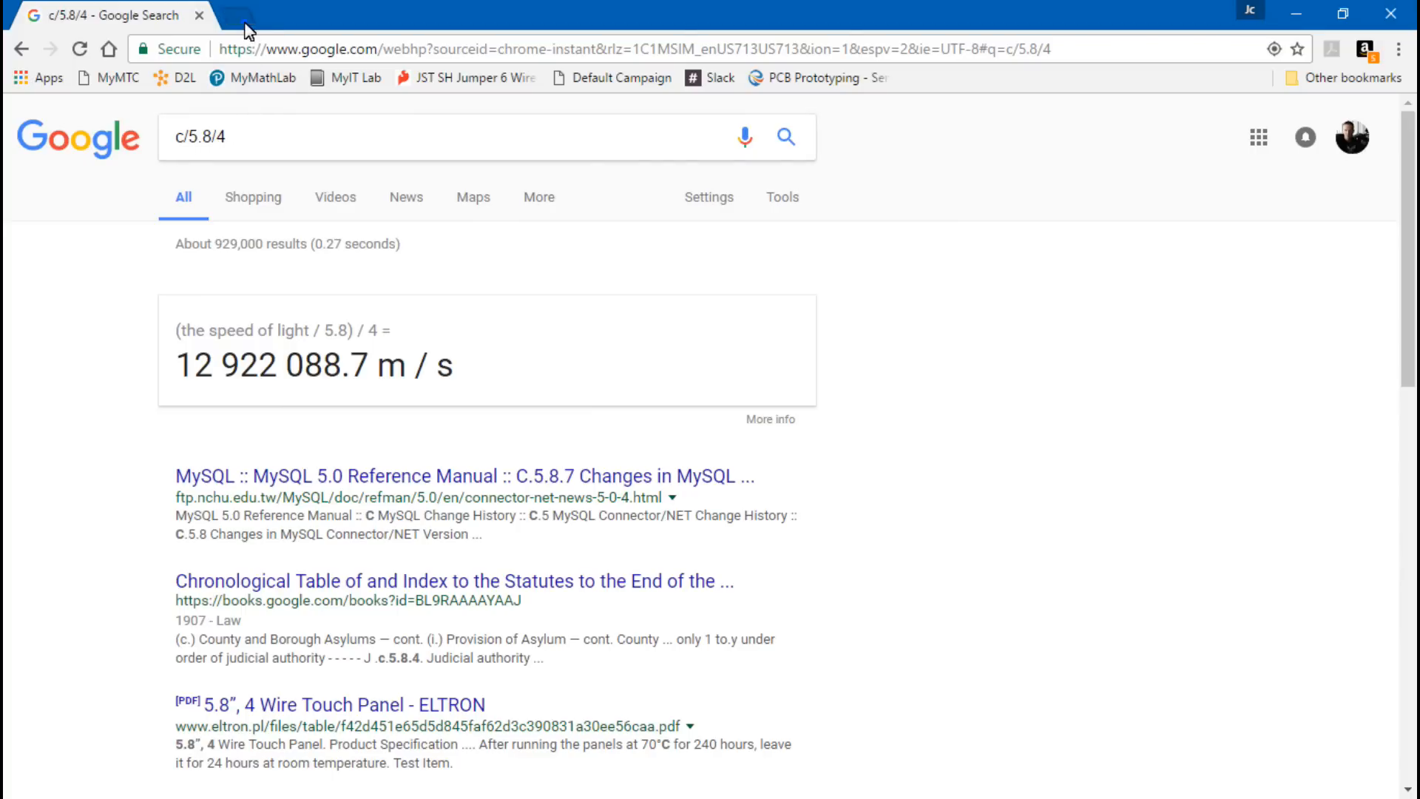
- Open a second tab and begin entering the c/2.4/4 calculation
left_click(255, 16)
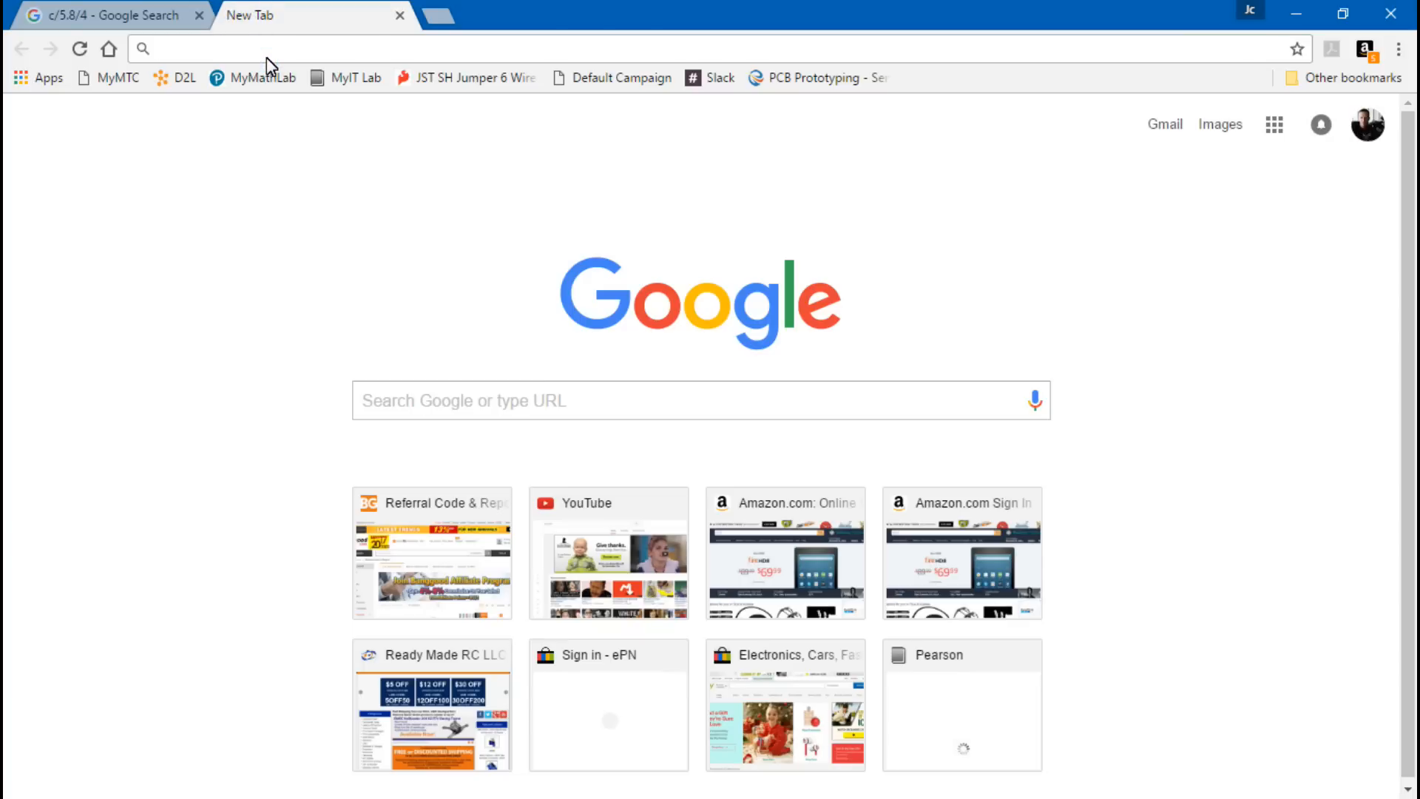
type("c/2.4/4")
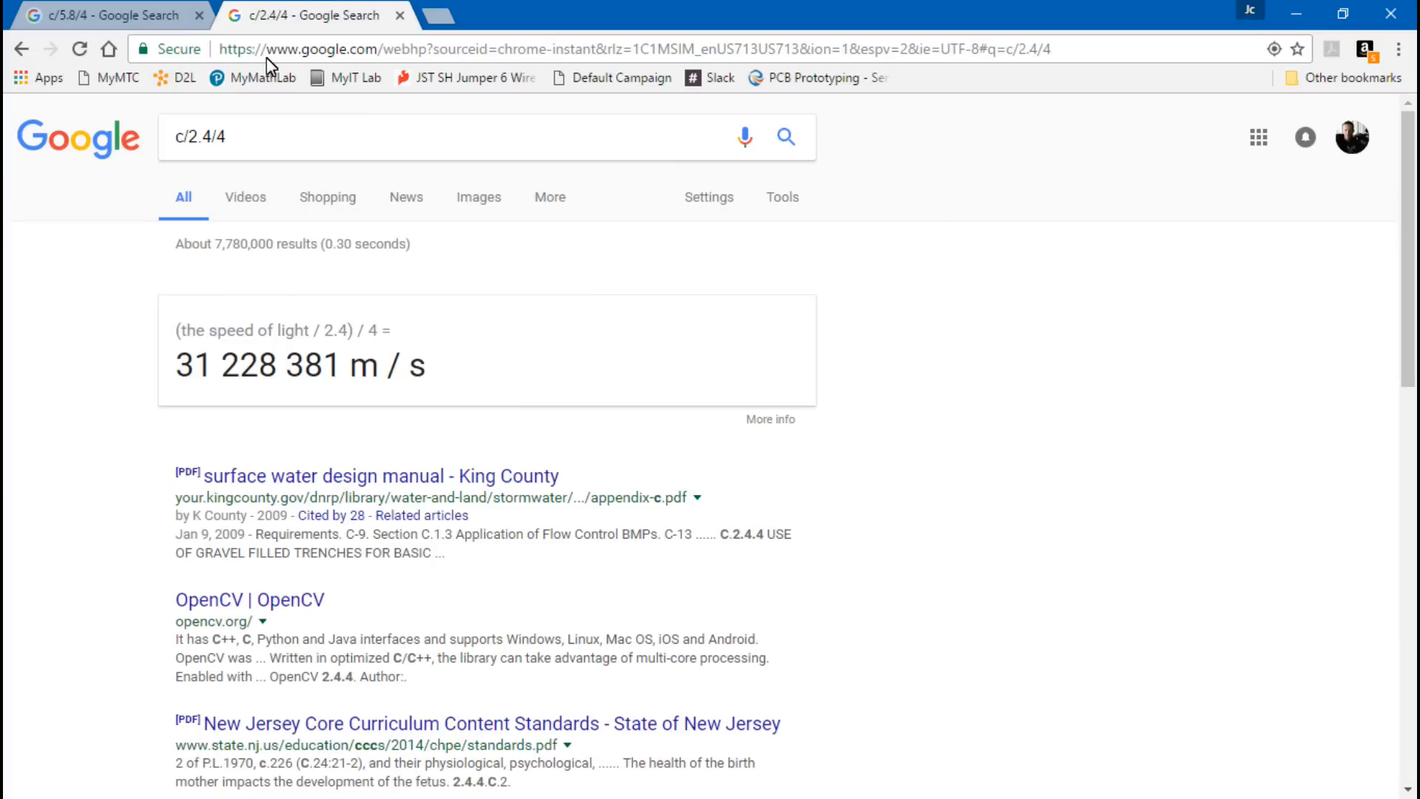
mouse_move(166, 319)
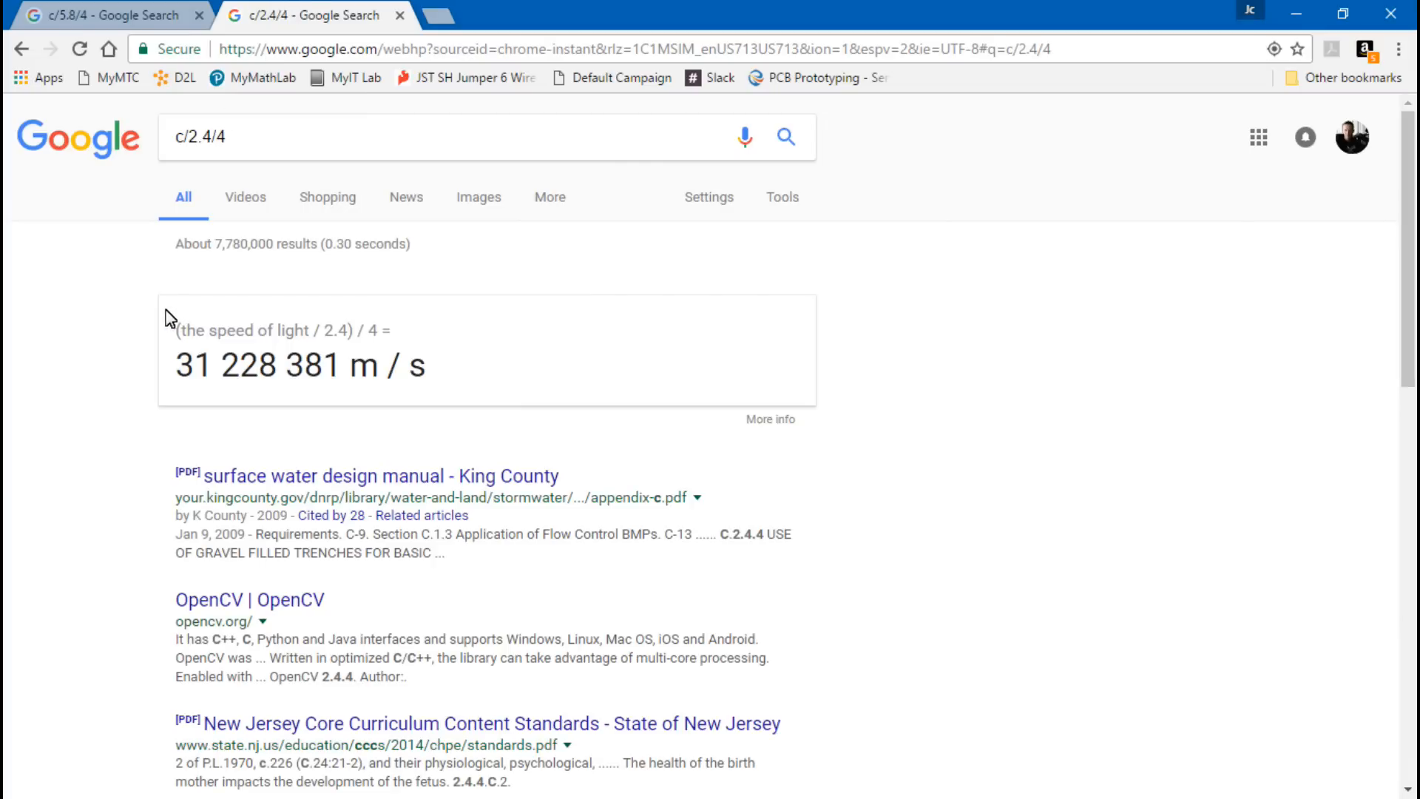